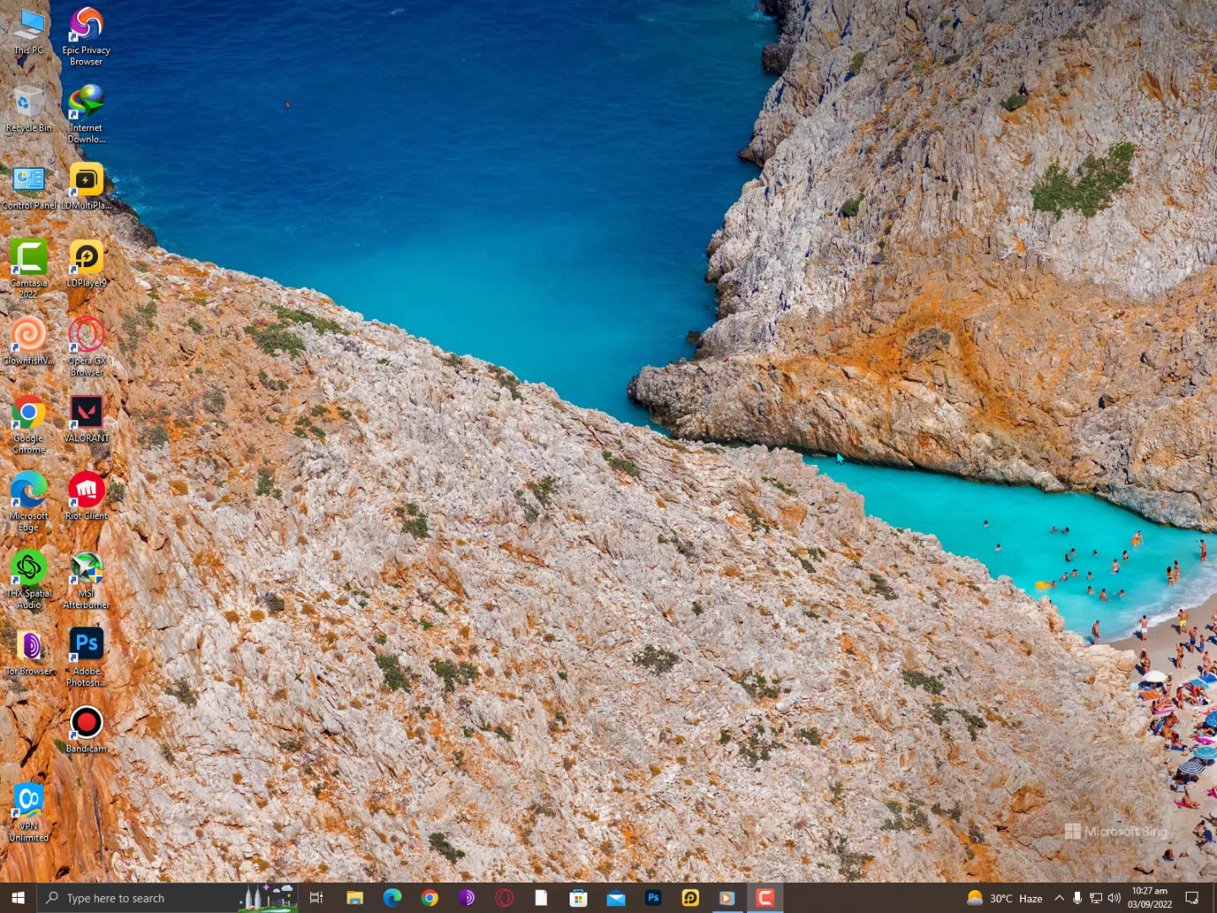
mouse_move(835, 458)
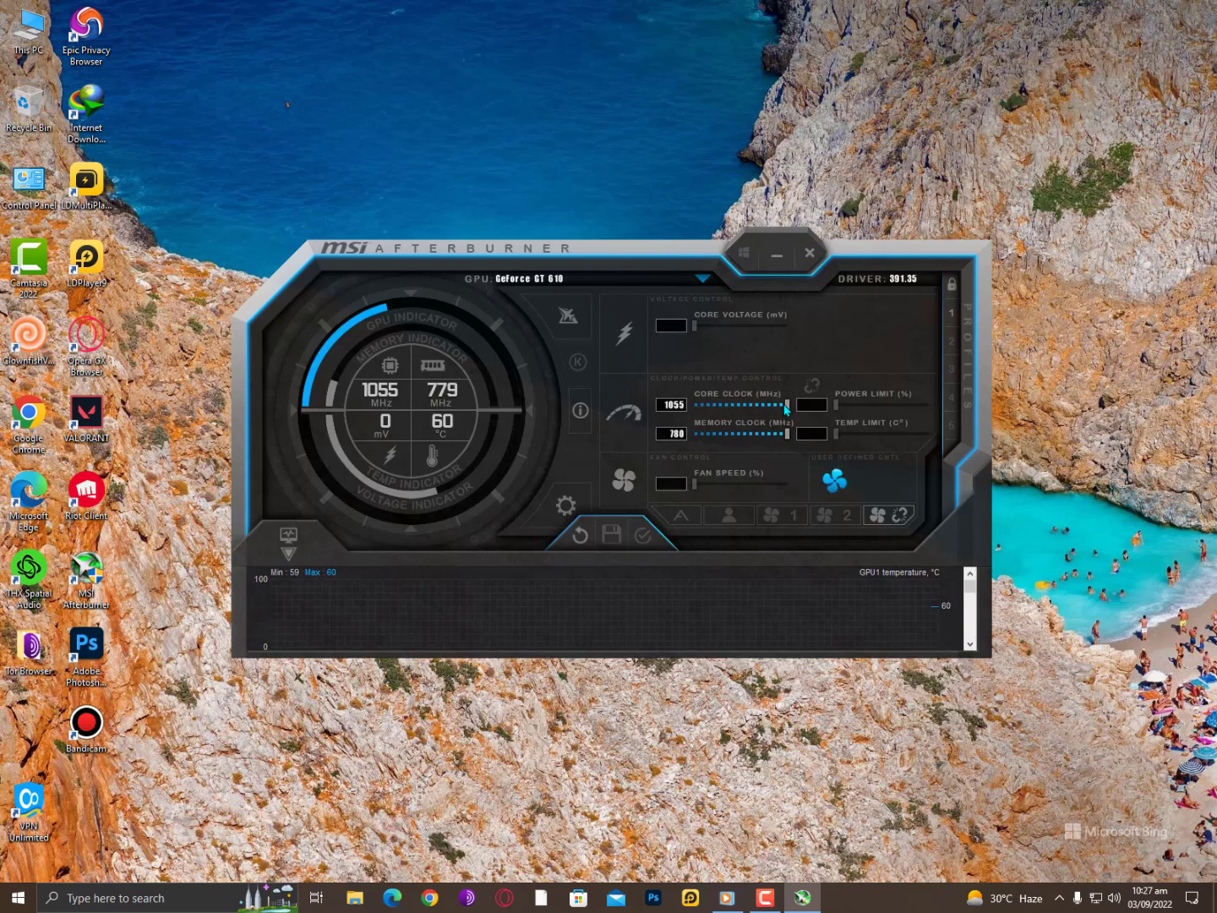
mouse_move(583, 457)
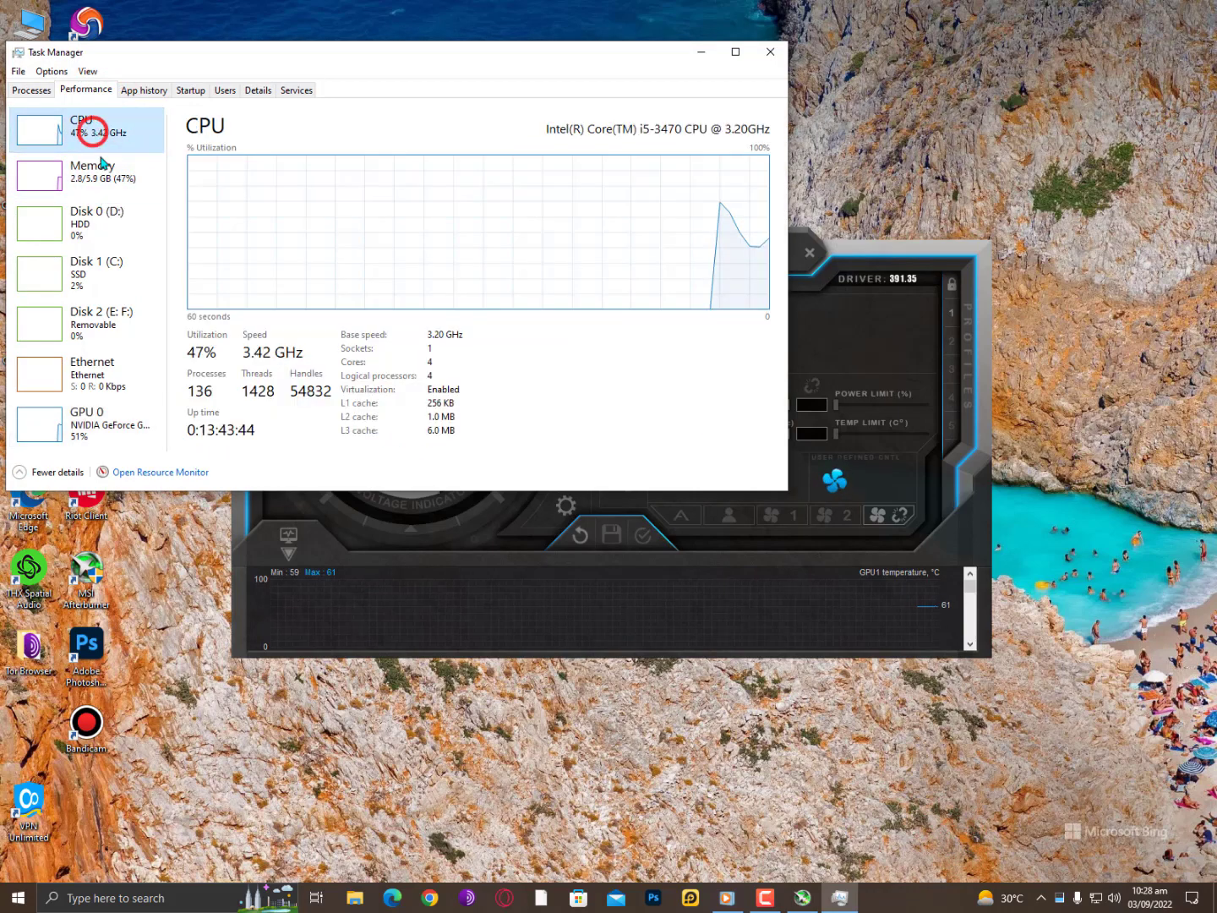
- Launch Resource Monitor from Task Manager and view the Memory tab showing 48% physical memory used
left_click(158, 472)
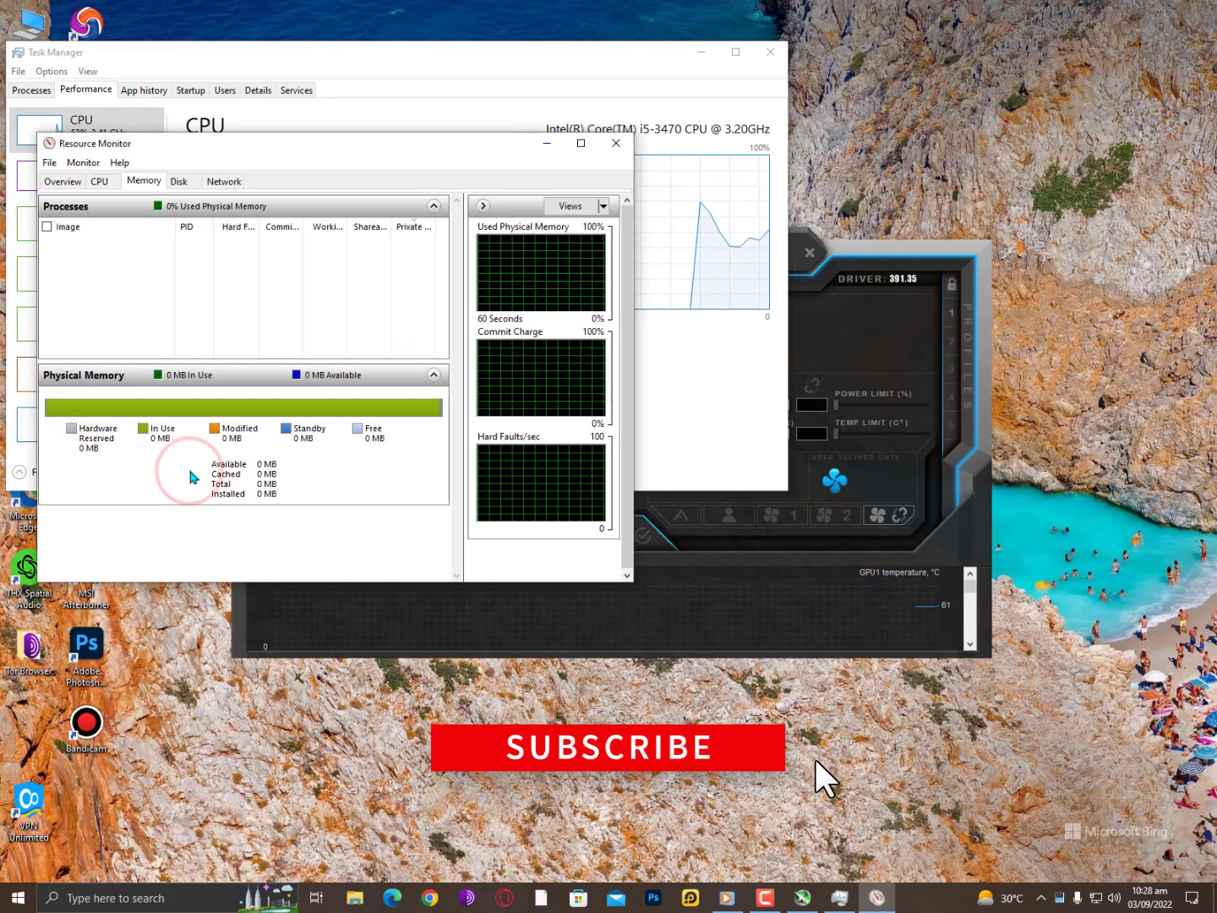
left_click(142, 180)
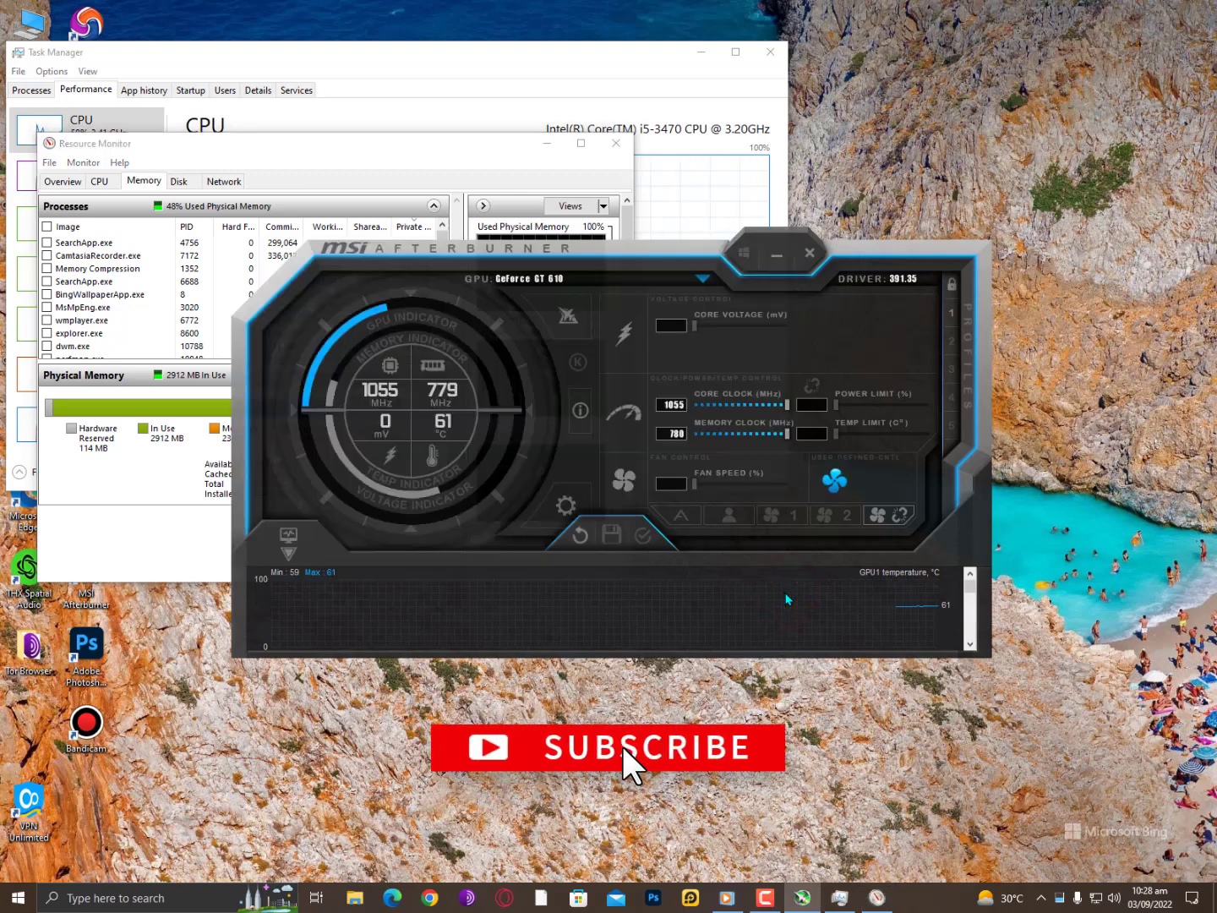
mouse_move(494, 809)
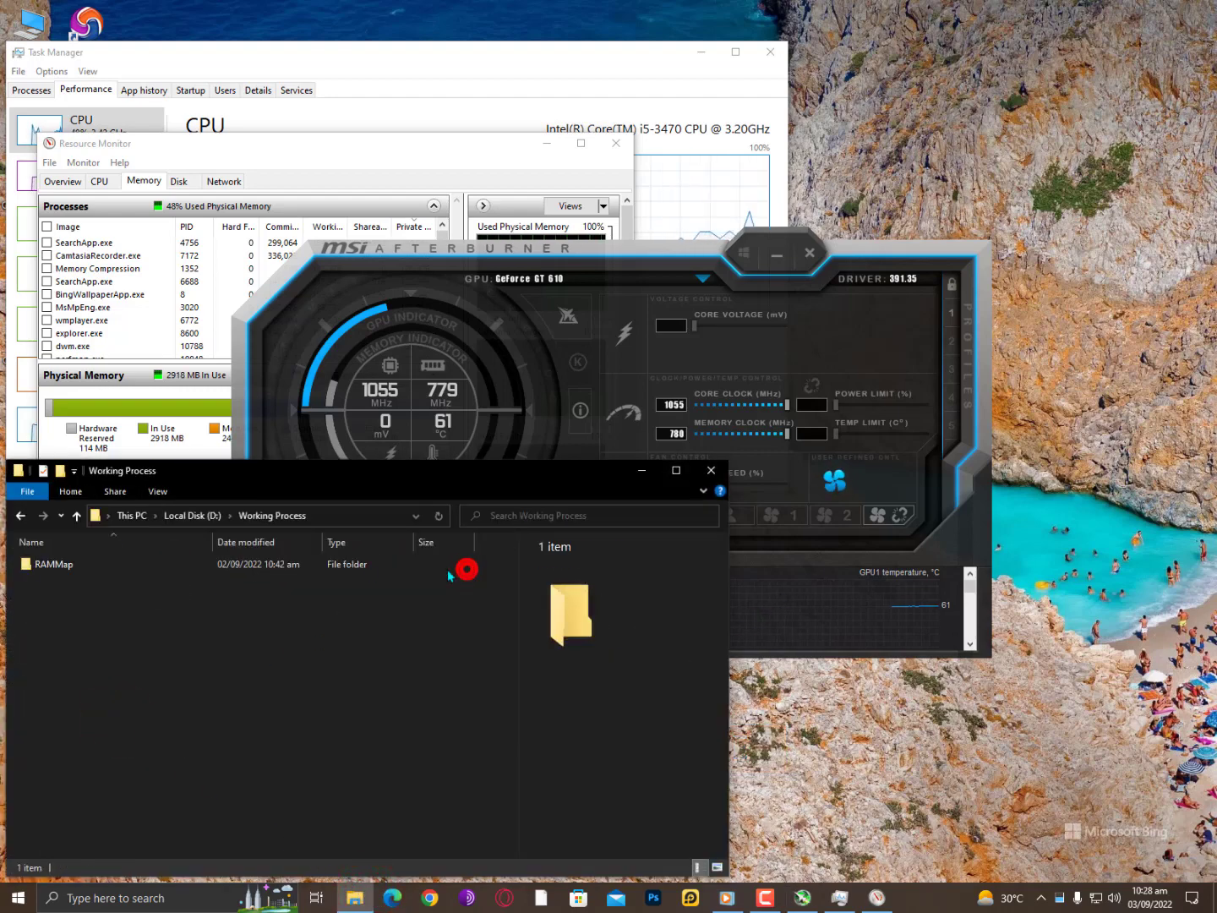
- Enter the RAMMap folder in Working Process and run RAMMap.exe
double_click(54, 565)
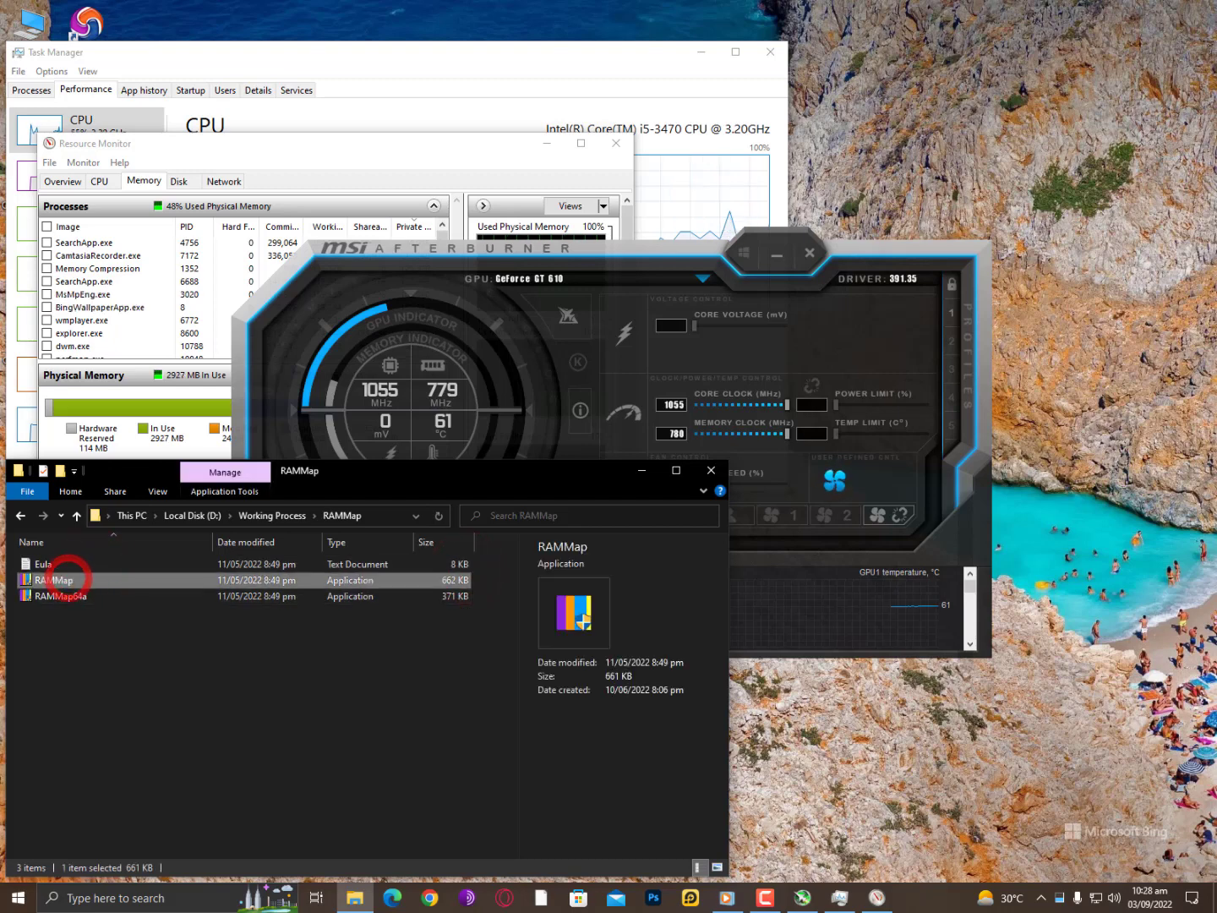
double_click(54, 579)
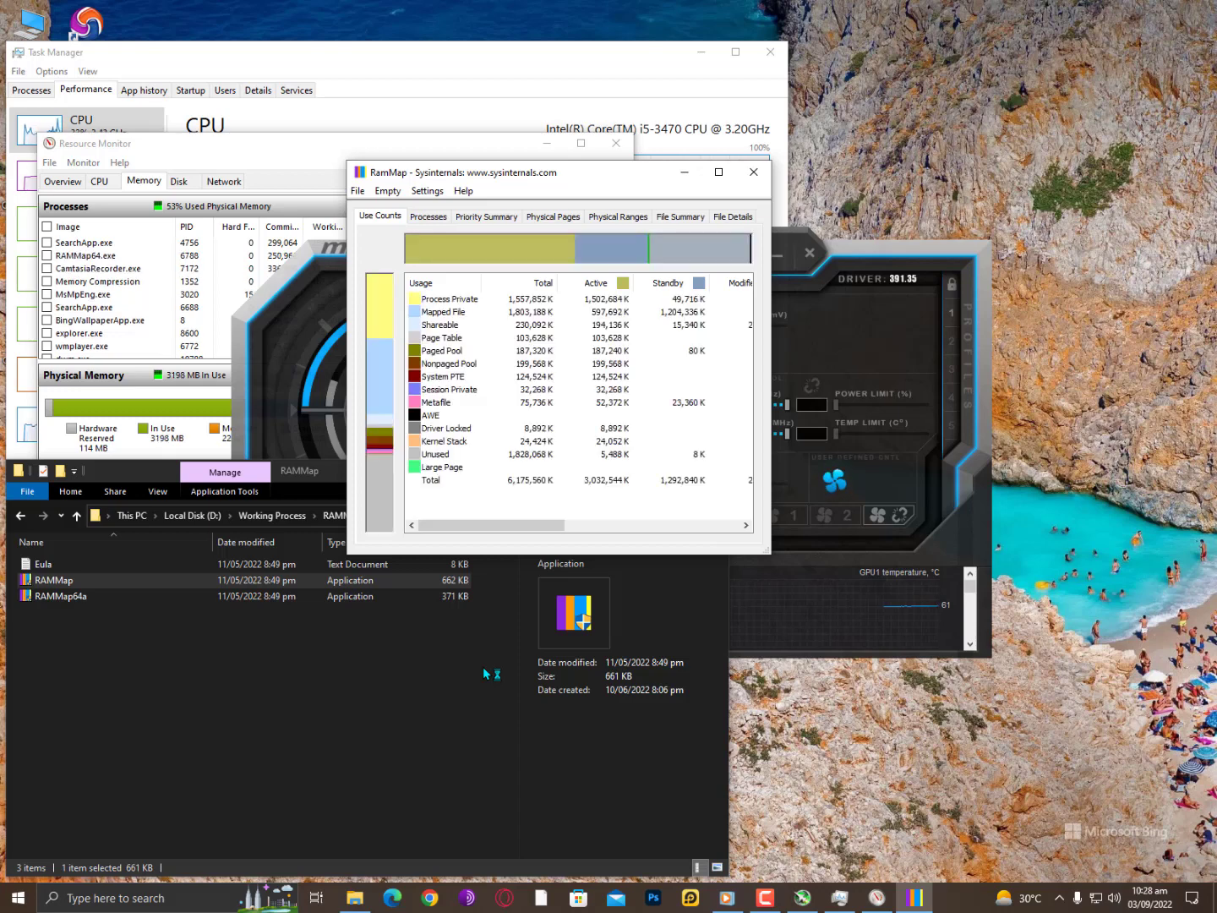
- Use RAMMap's Empty menu to empty process working sets and the system working set
left_click(388, 189)
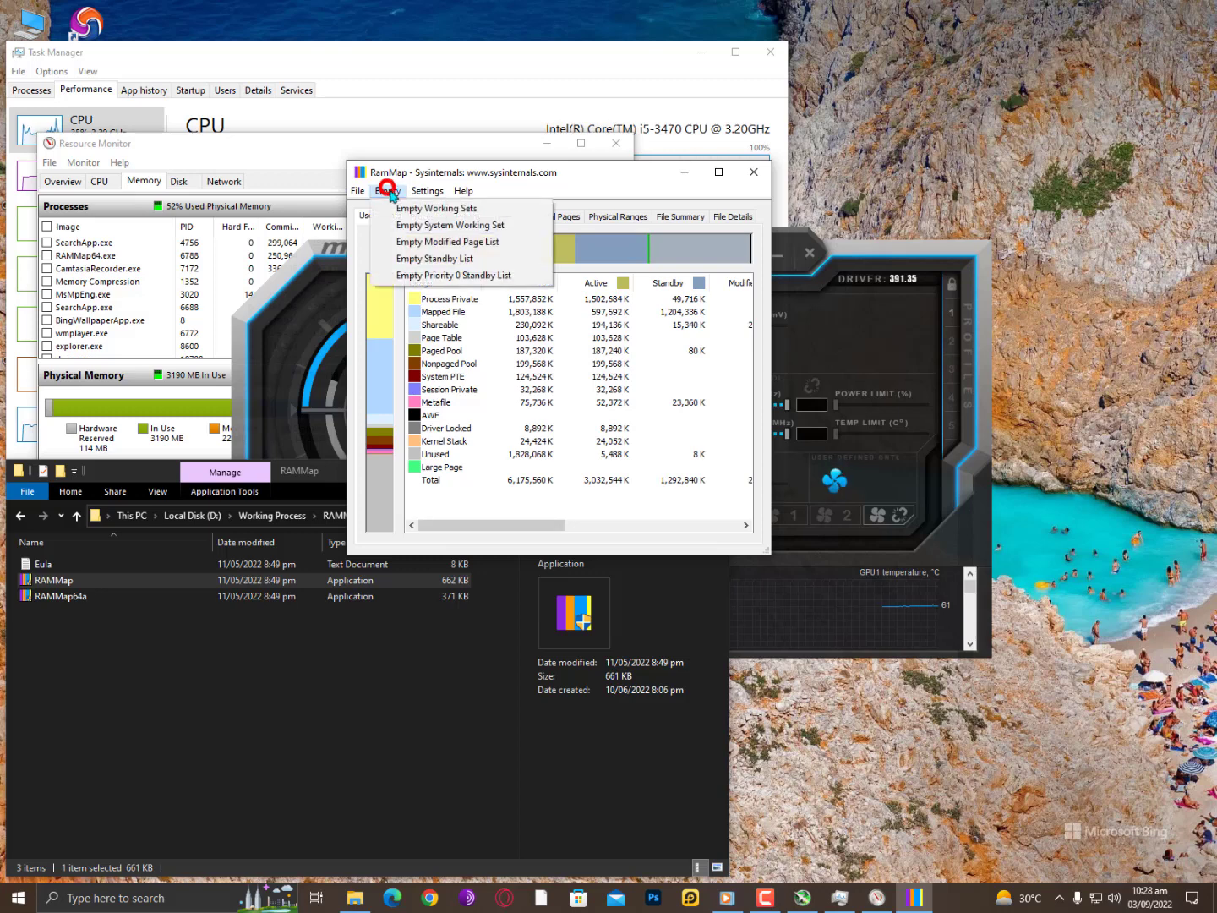
left_click(436, 208)
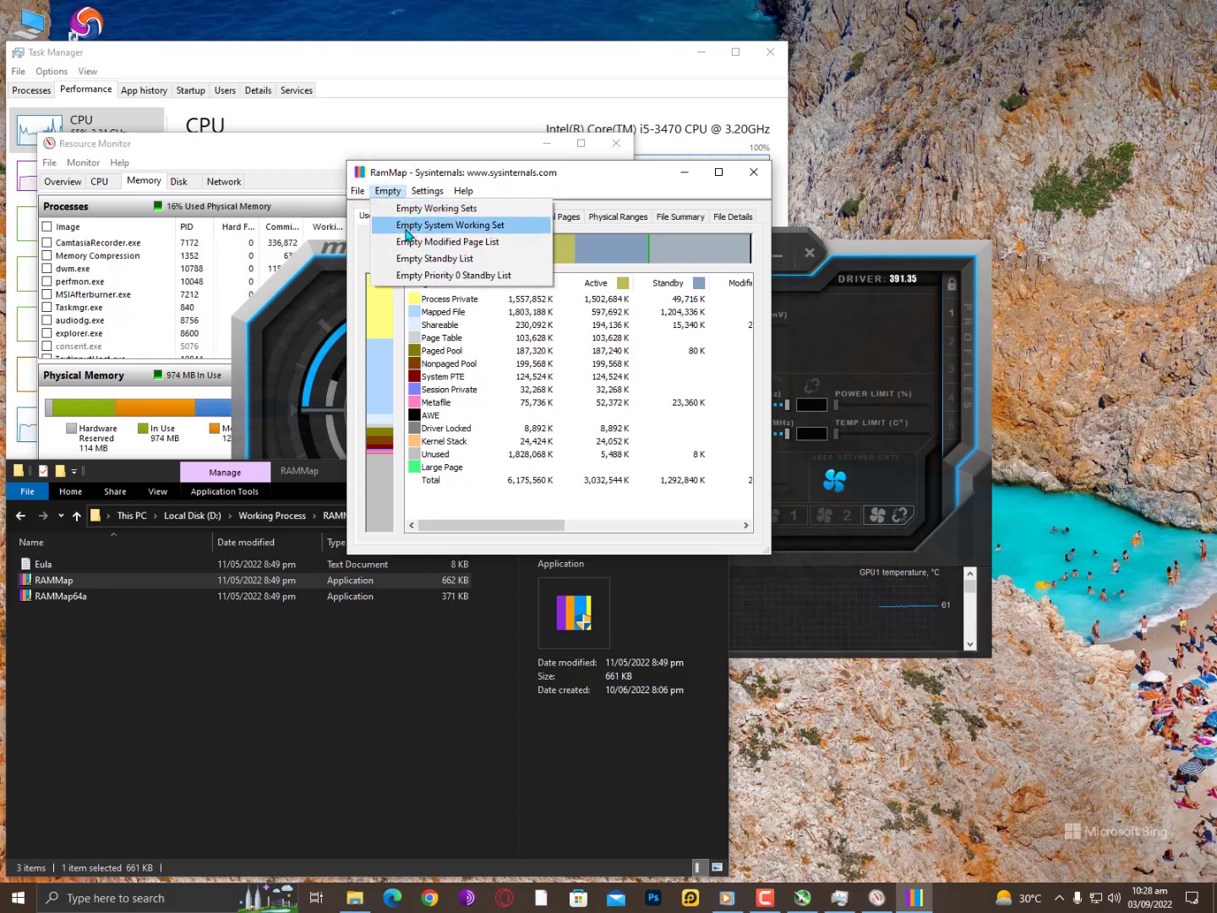
left_click(453, 225)
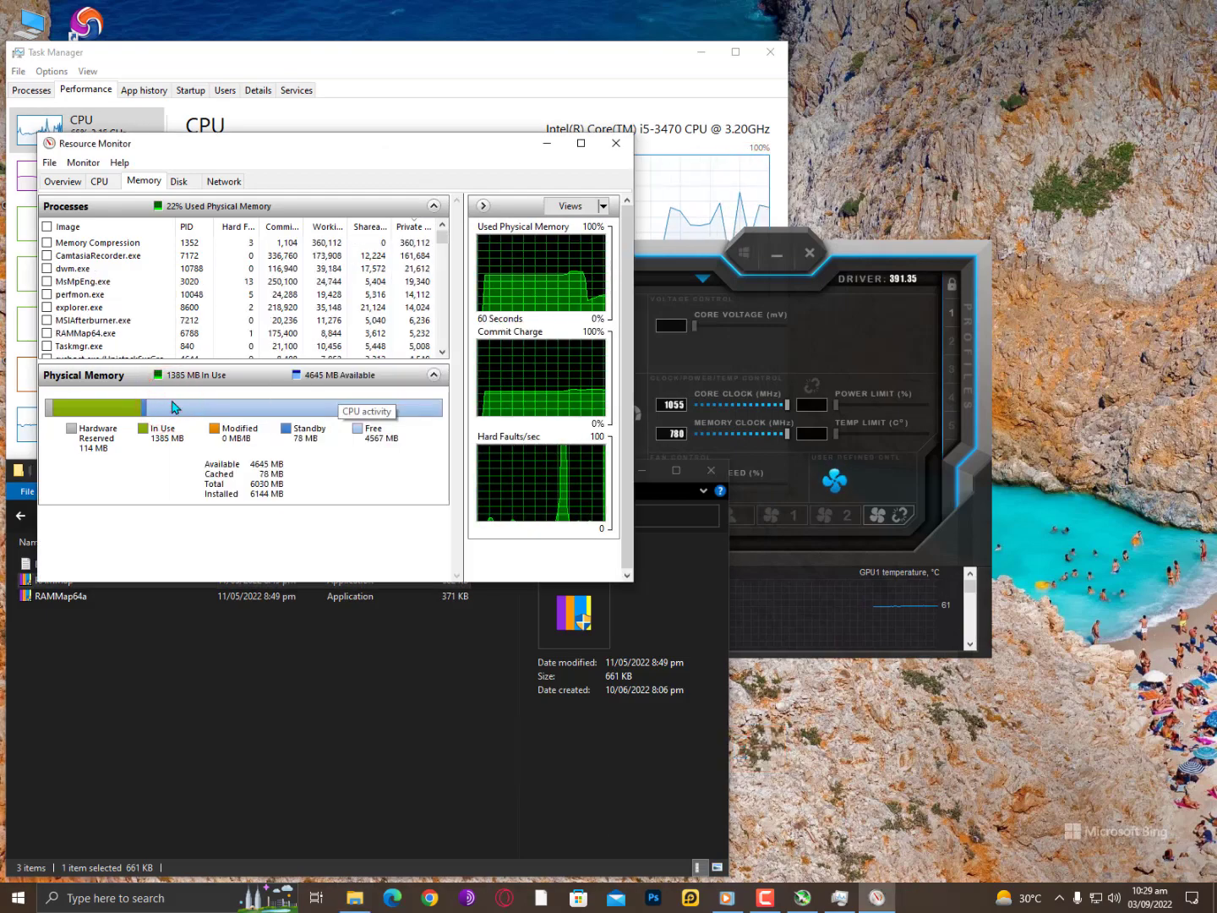
mouse_move(572, 181)
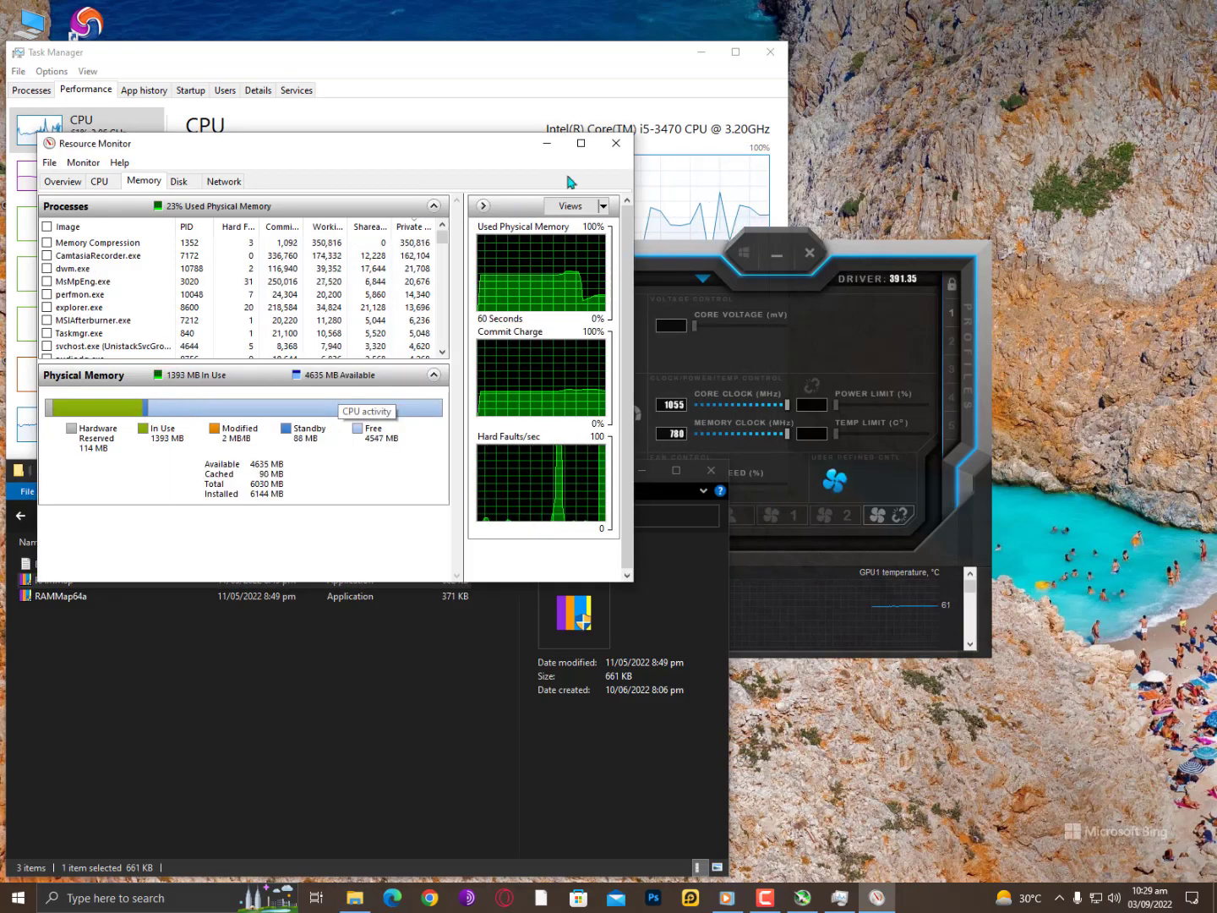
- Close Resource Monitor after confirming roughly 4.6 GB of memory is now available
left_click(616, 142)
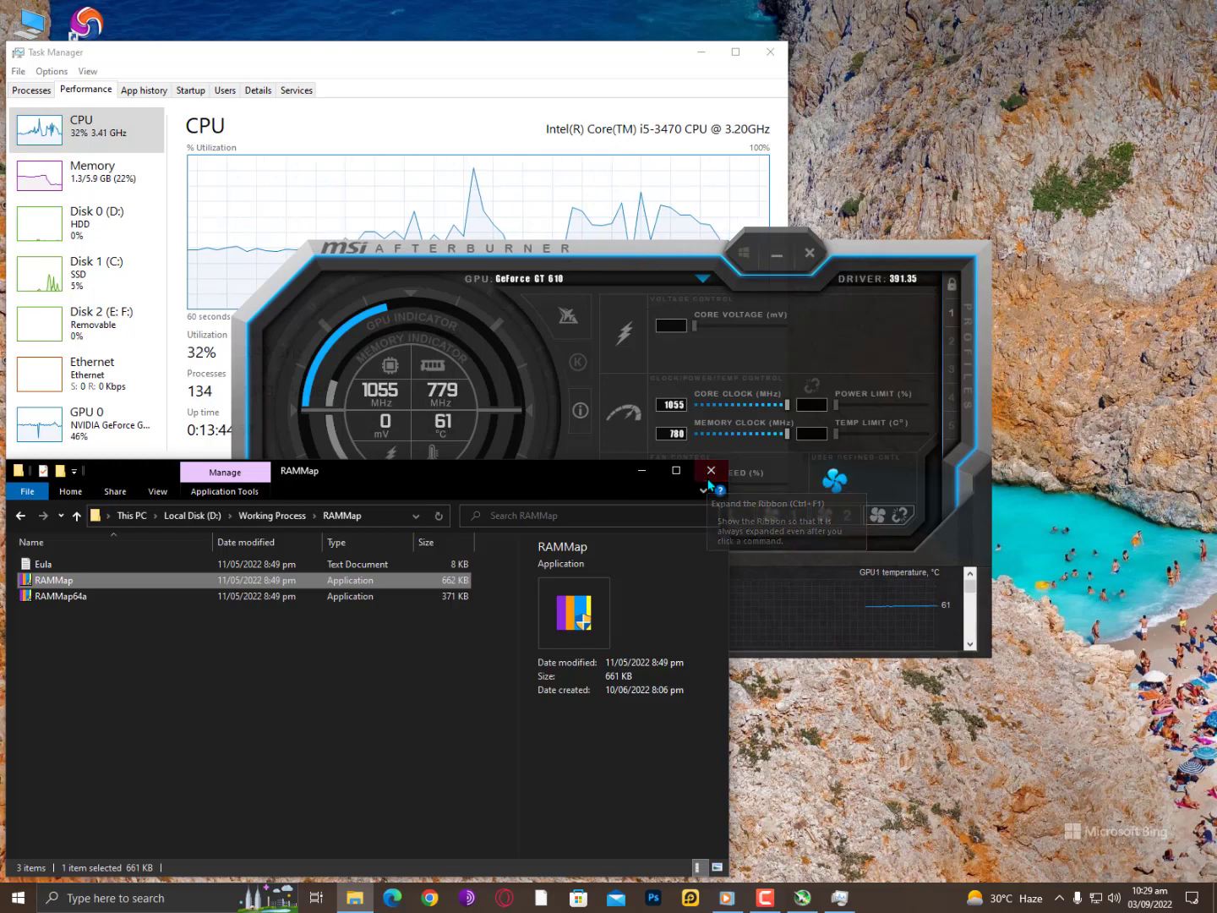
- Close the File Explorer RAMMap folder window, leaving Task Manager and MSI Afterburner
left_click(710, 470)
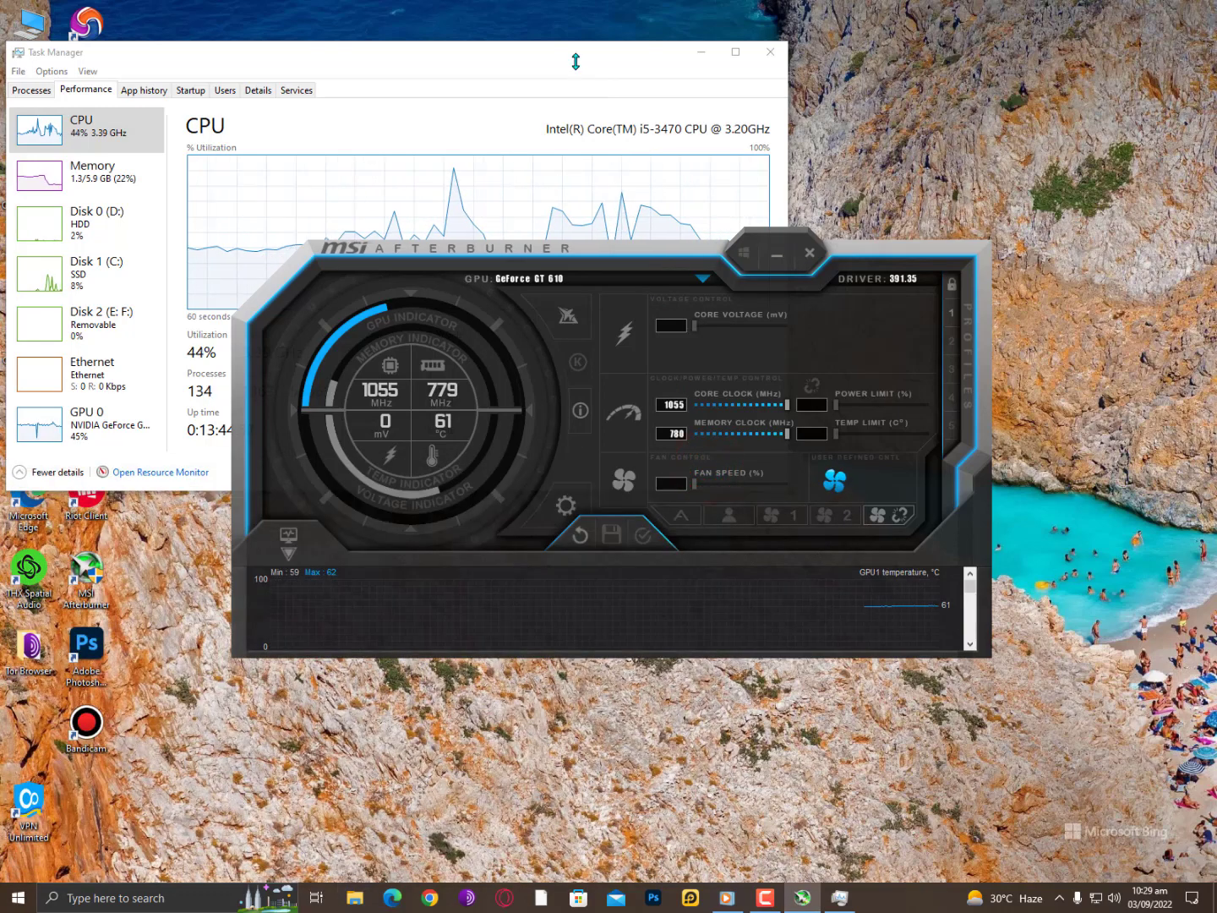